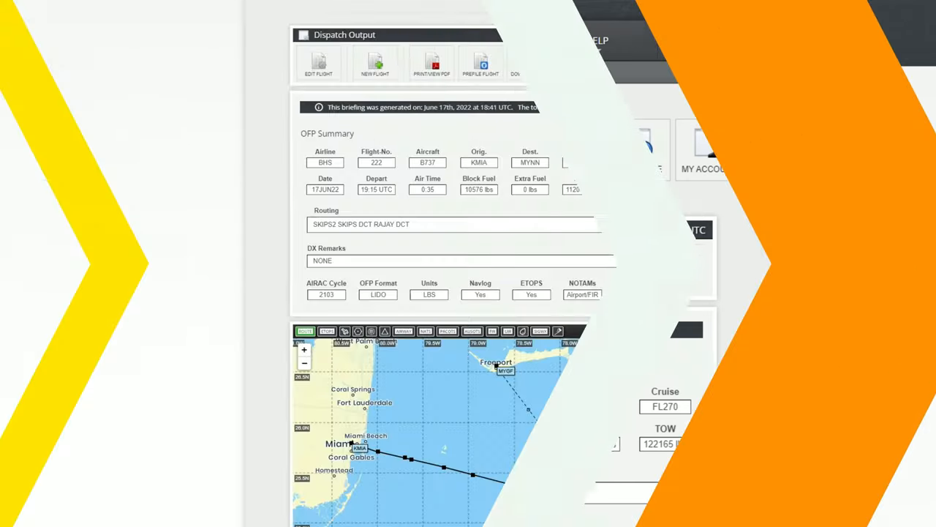
Scroll the OFP page down to the Flightplan Downloads table.
{"action": "scroll", "scroll_direction": "down", "scroll_amount": 3}
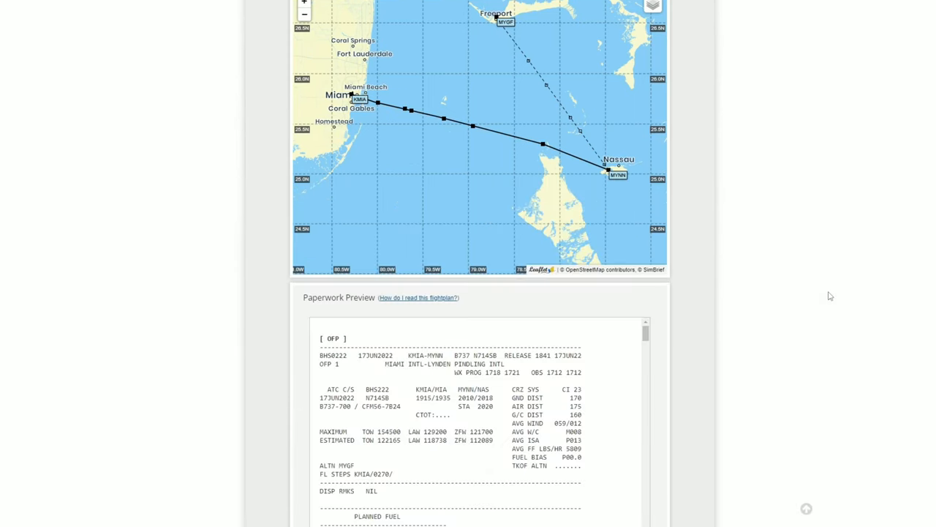
{"action": "scroll", "scroll_direction": "down", "scroll_amount": 3}
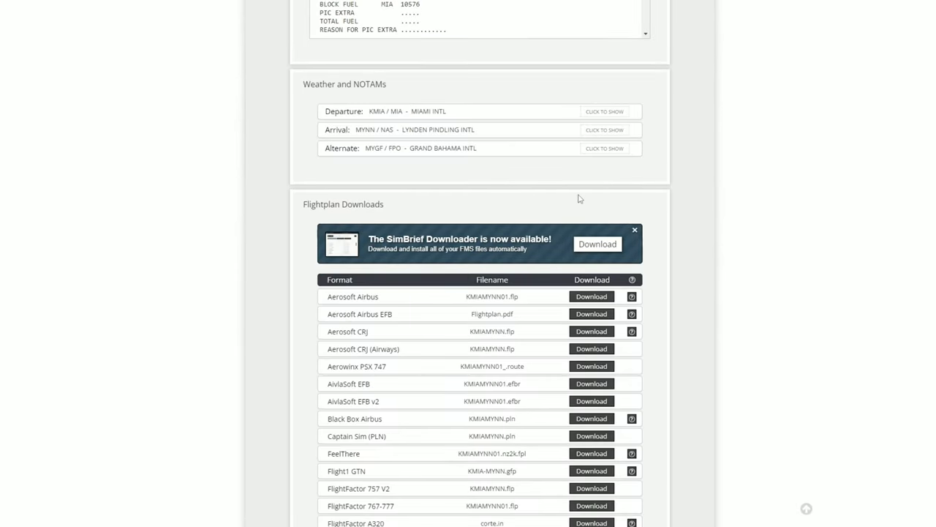
{"action": "scroll", "scroll_direction": "down", "scroll_amount": 3}
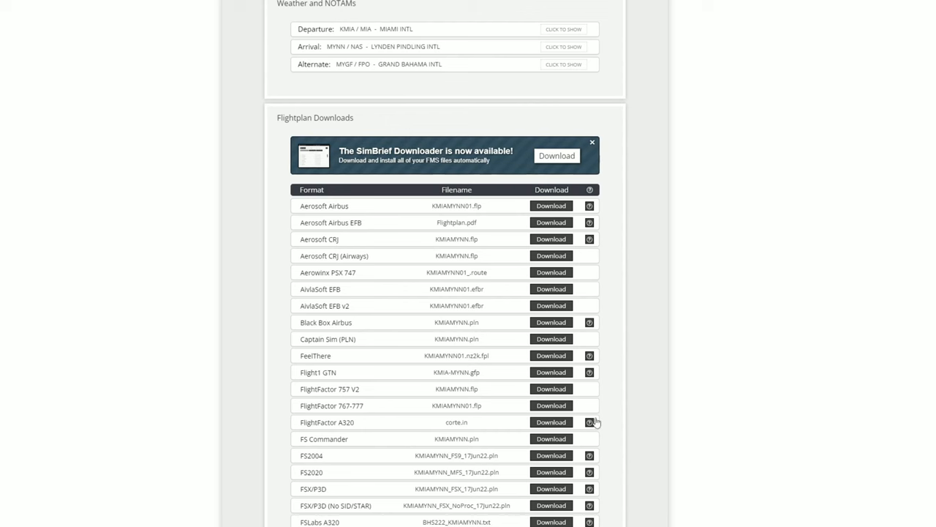
Review Program Settings via Change Settings and return to the main window.
{"action": "left_click", "coordinate": [556, 155]}
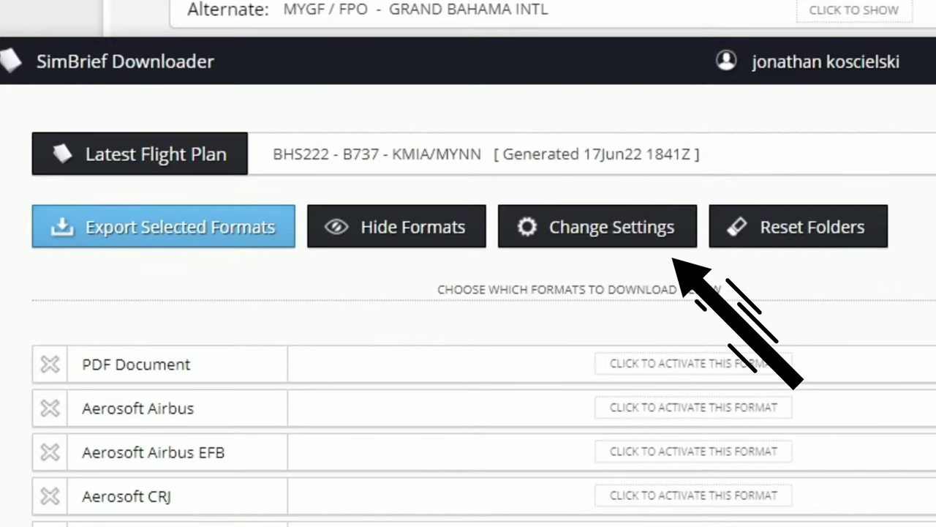
{"action": "left_click", "coordinate": [597, 226]}
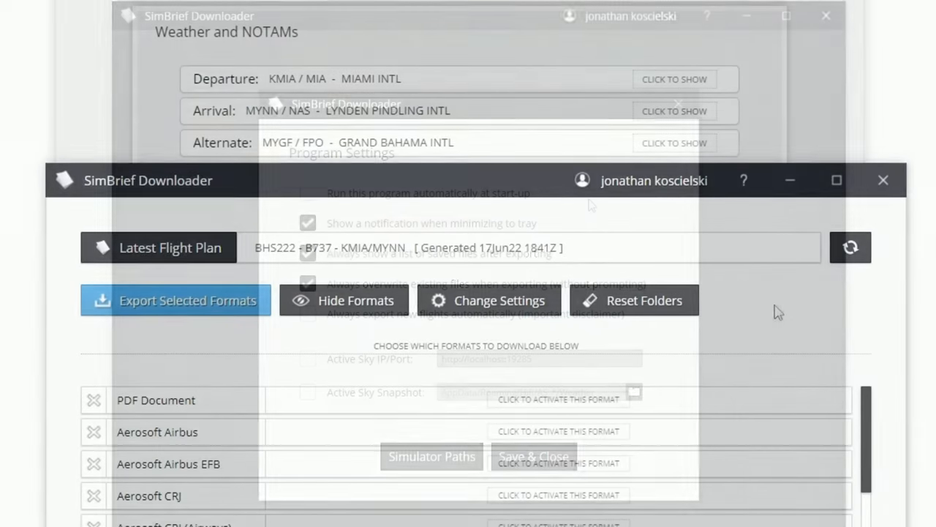
{"action": "left_click", "coordinate": [532, 457]}
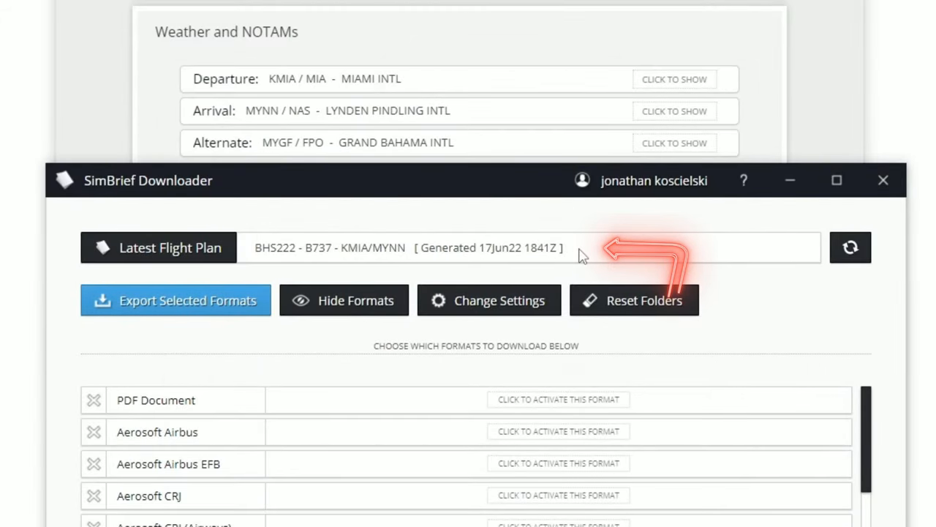
{"action": "left_click", "coordinate": [850, 246]}
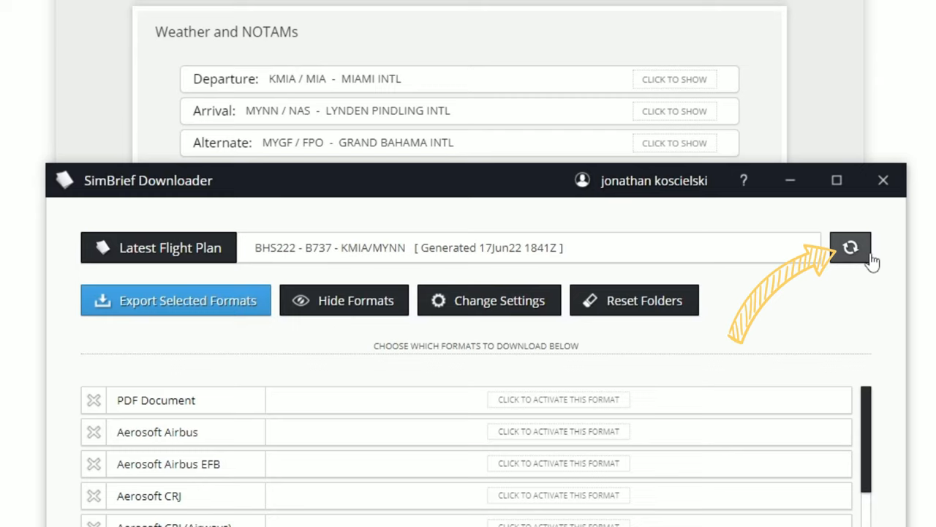
{"action": "mouse_move", "coordinate": [263, 220]}
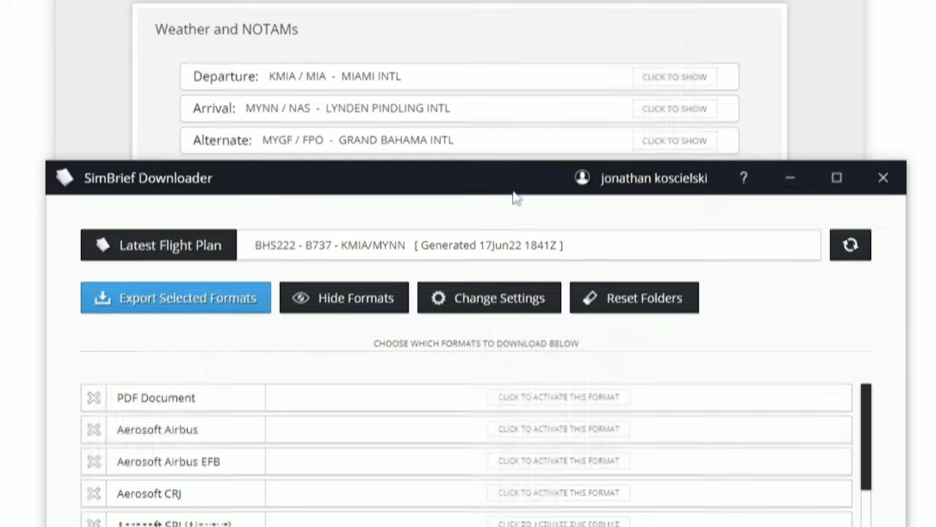
Activate the FS2020 format with Download Directory #1 set to C:\Users\jon k\Downloads.
{"action": "scroll", "scroll_direction": "down", "scroll_amount": 3}
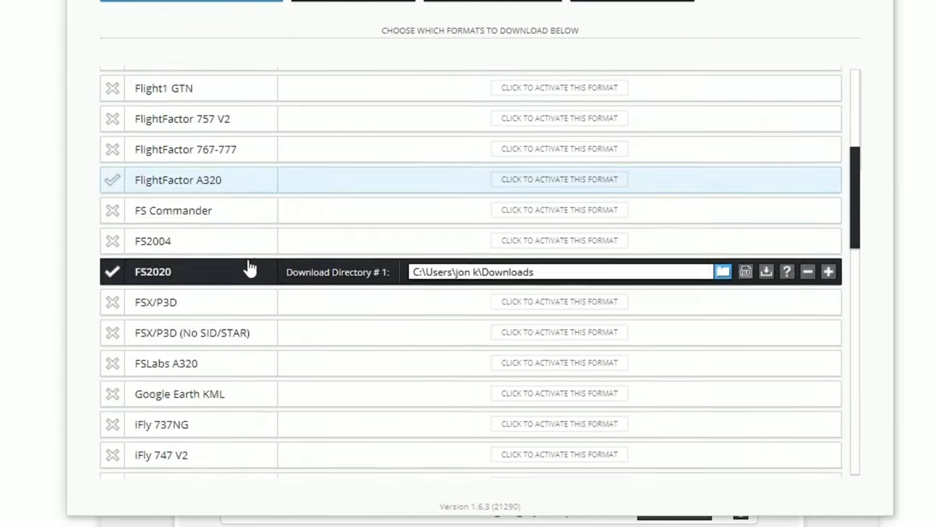
{"action": "scroll", "scroll_direction": "up", "scroll_amount": 3}
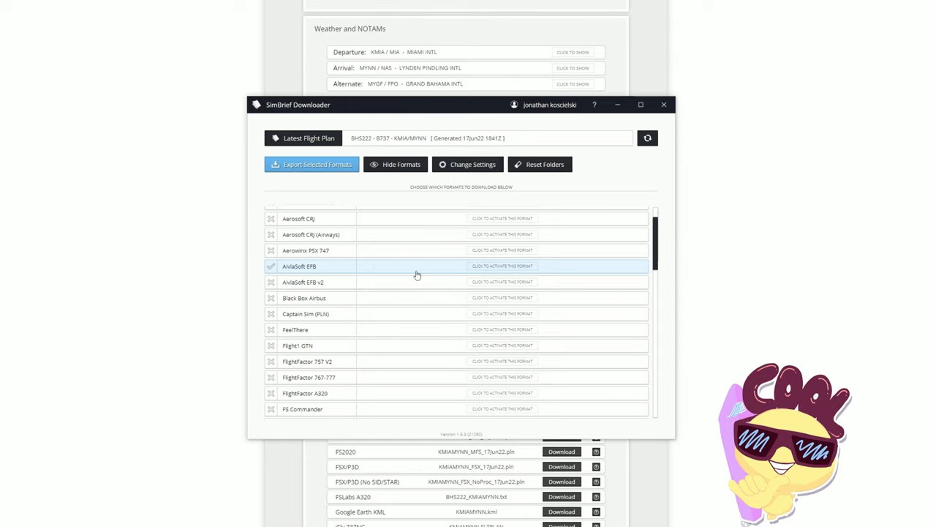
{"action": "mouse_move", "coordinate": [413, 281]}
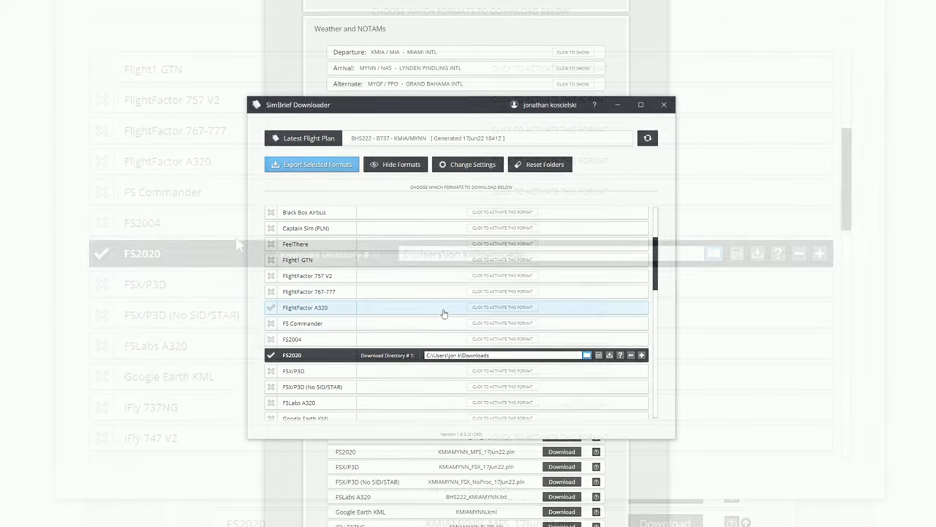
{"action": "left_click", "coordinate": [664, 103]}
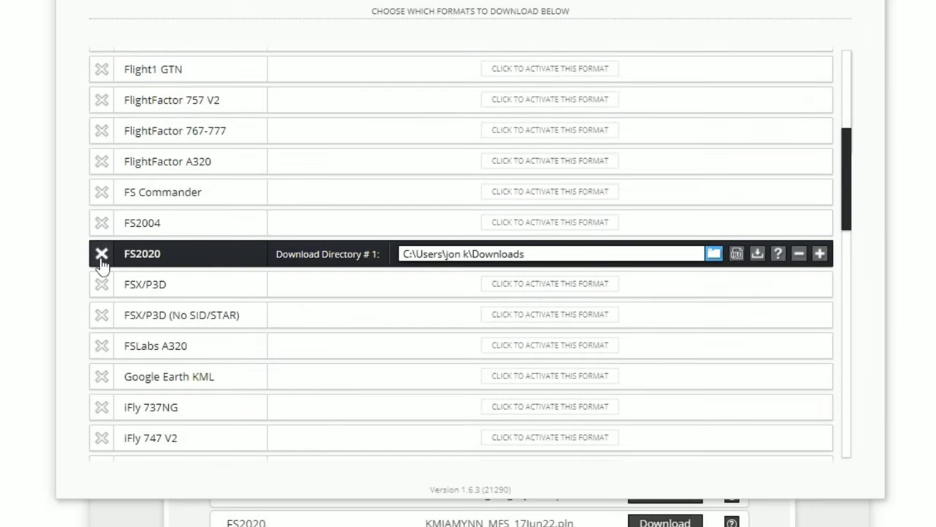
{"action": "left_click", "coordinate": [103, 254]}
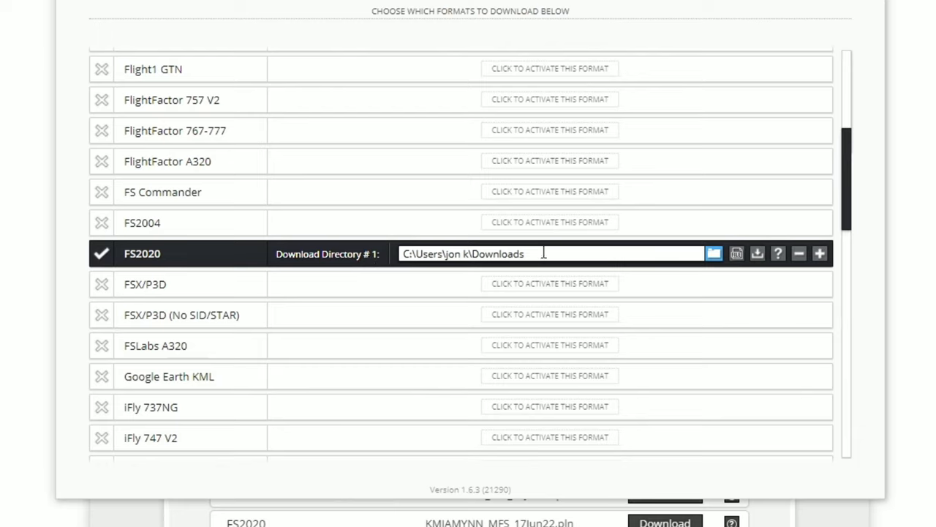
{"action": "mouse_move", "coordinate": [542, 253]}
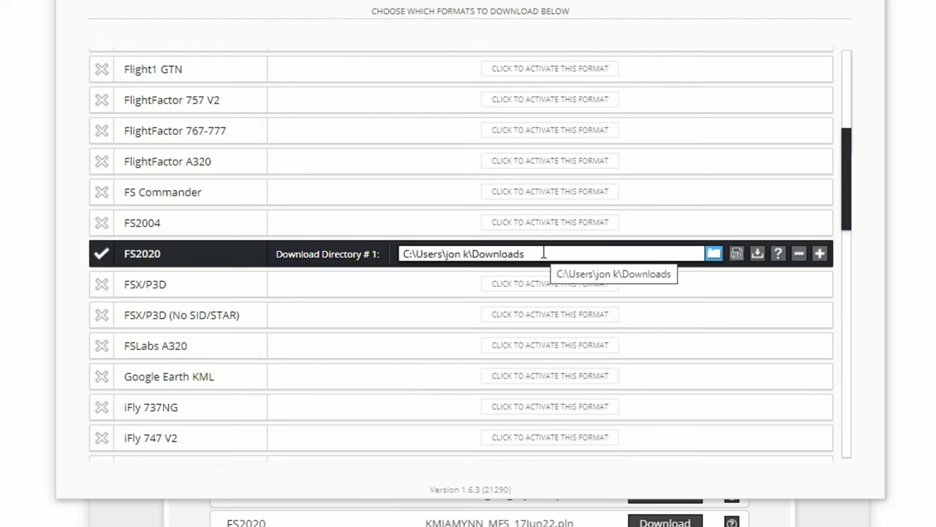
{"action": "mouse_move", "coordinate": [543, 254]}
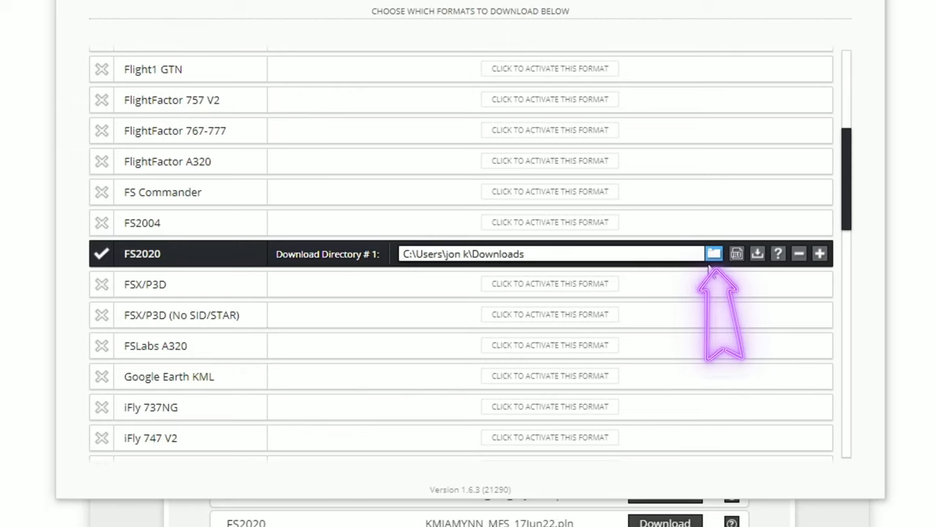
Add an empty Download Directory #2 to FS2020 alongside the Downloads folder.
{"action": "left_click", "coordinate": [714, 253]}
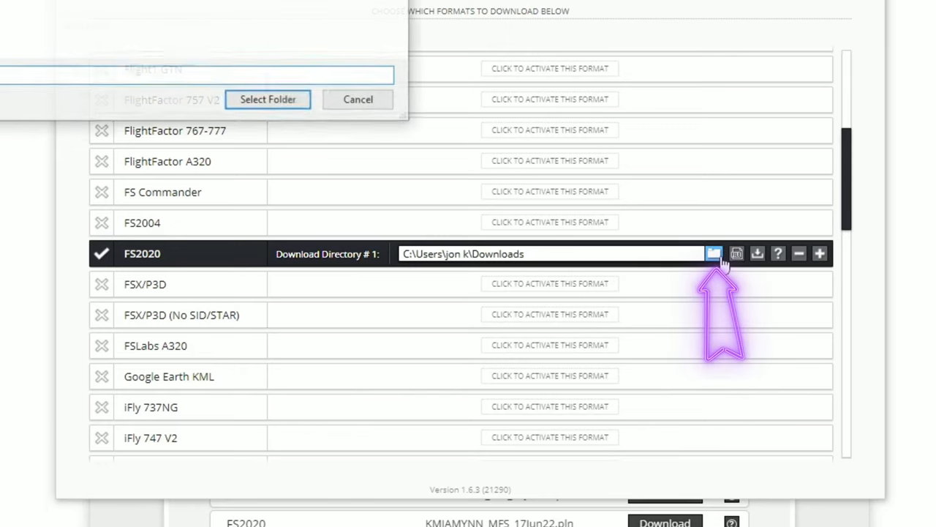
{"action": "left_click", "coordinate": [714, 253]}
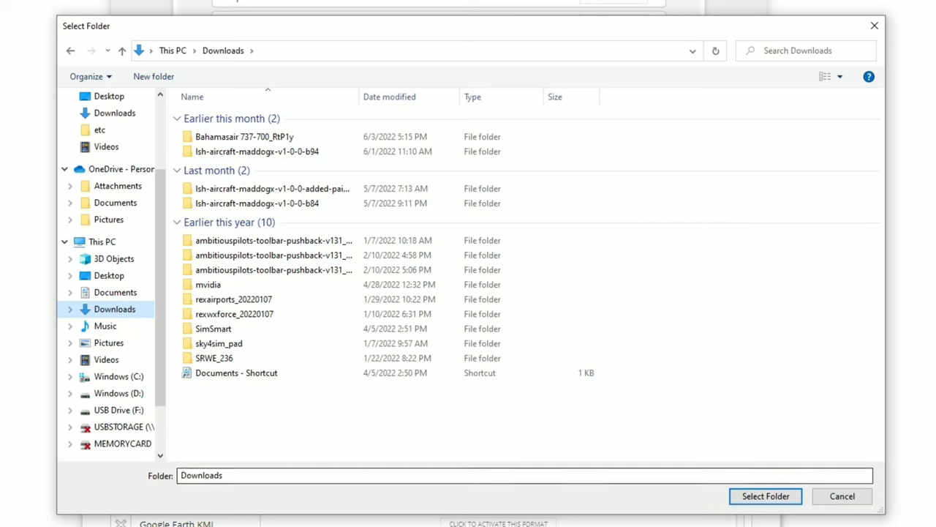
{"action": "left_click", "coordinate": [765, 496]}
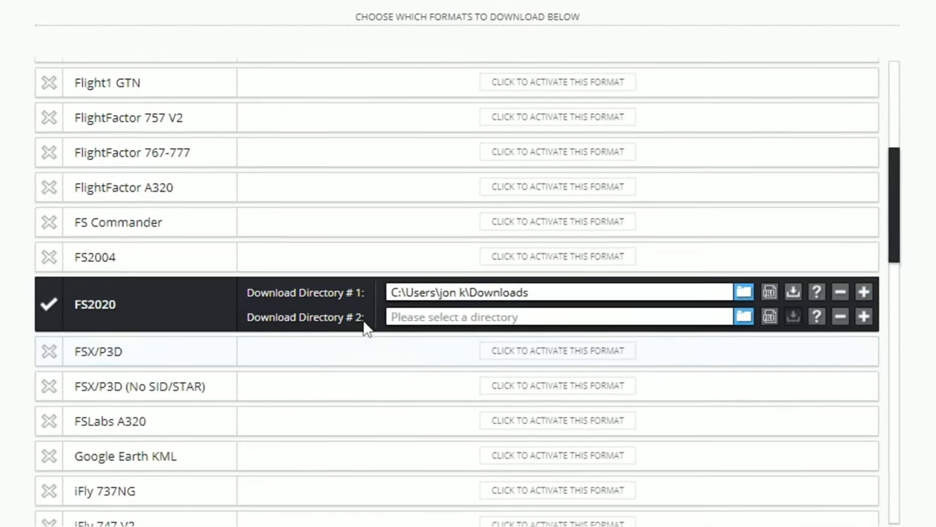
Scroll the format list up toward the Leonardo MD80 and PMDG entries.
{"action": "scroll", "scroll_direction": "up", "scroll_amount": 3}
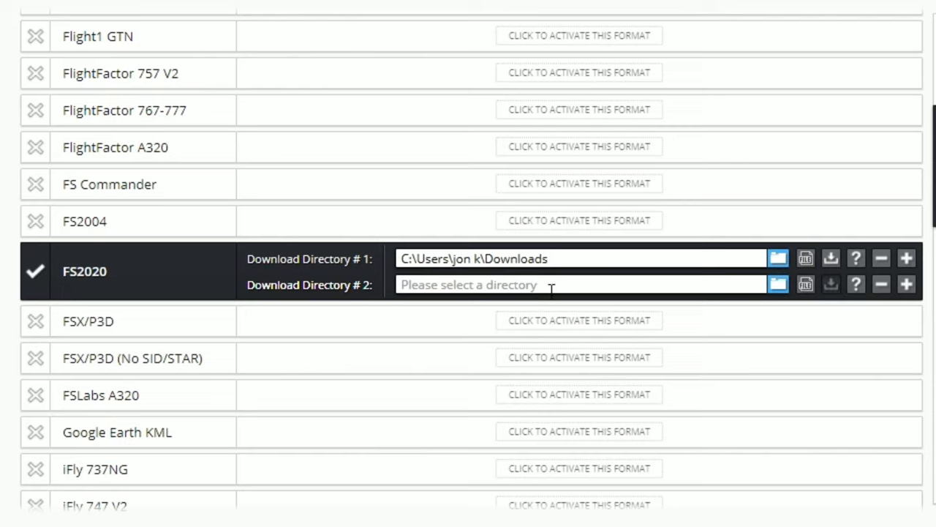
{"action": "mouse_move", "coordinate": [574, 284]}
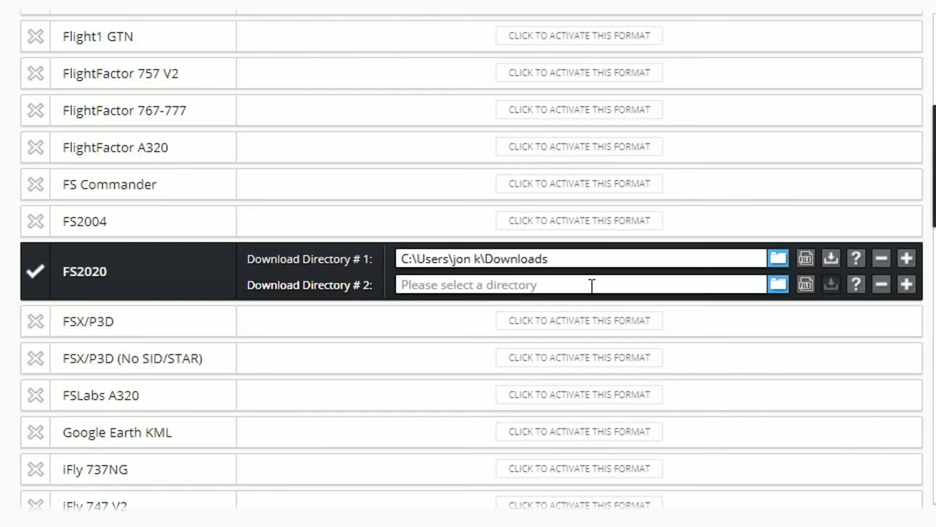
{"action": "mouse_move", "coordinate": [605, 293]}
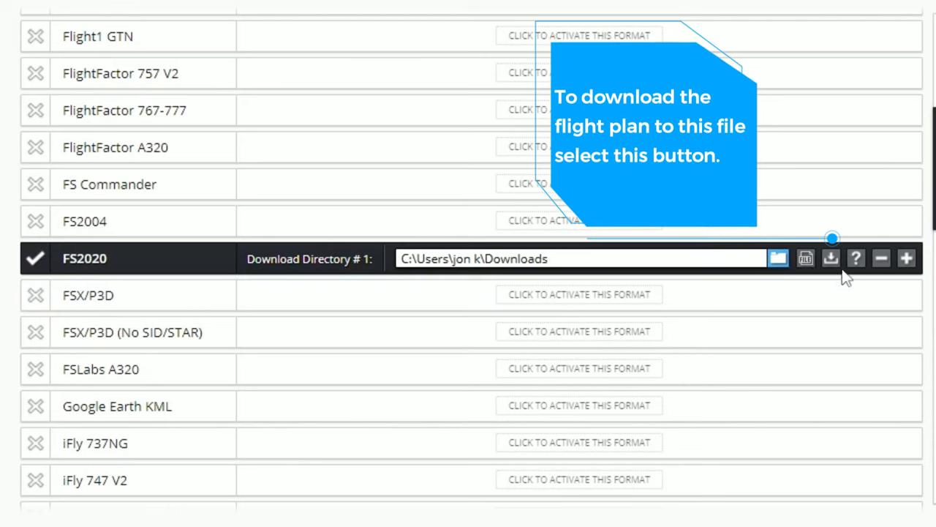
{"action": "mouse_move", "coordinate": [831, 257]}
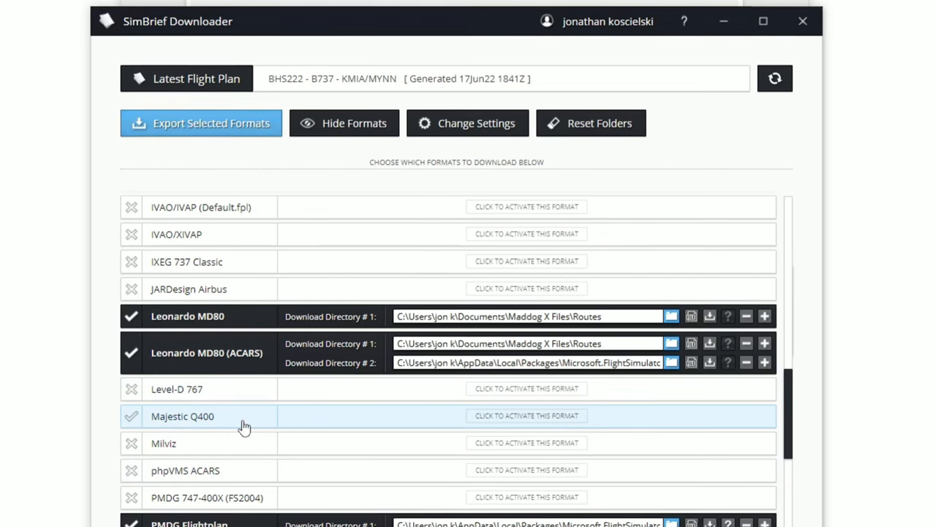
{"action": "scroll", "scroll_direction": "down", "scroll_amount": 3}
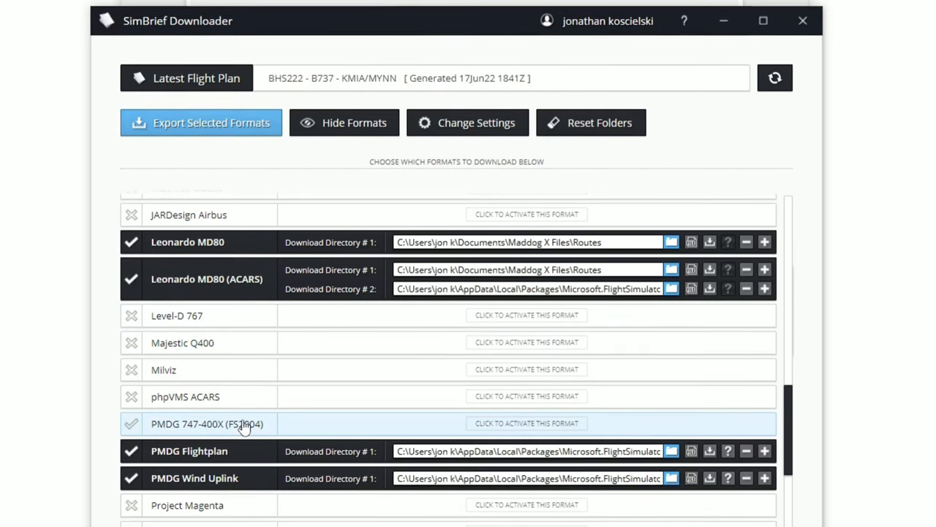
{"action": "scroll", "scroll_direction": "up", "scroll_amount": 3}
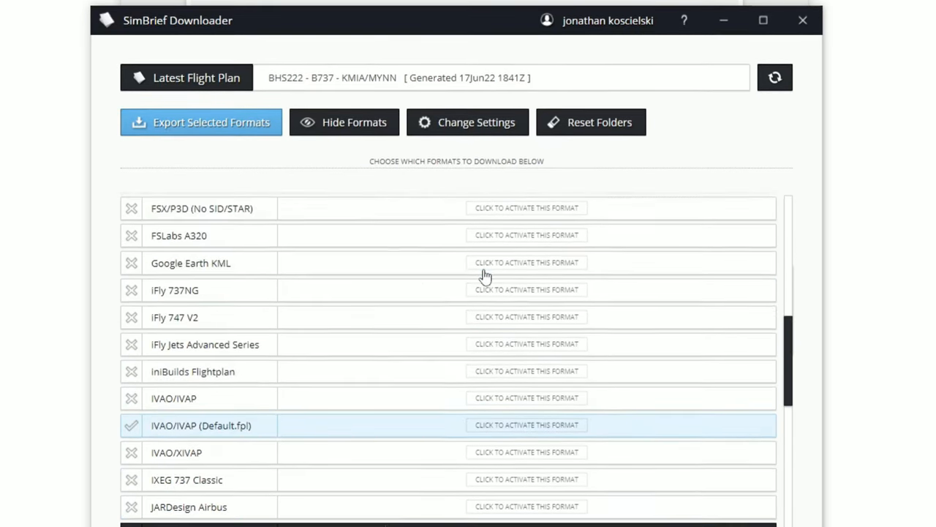
{"action": "scroll", "scroll_direction": "down", "scroll_amount": 3}
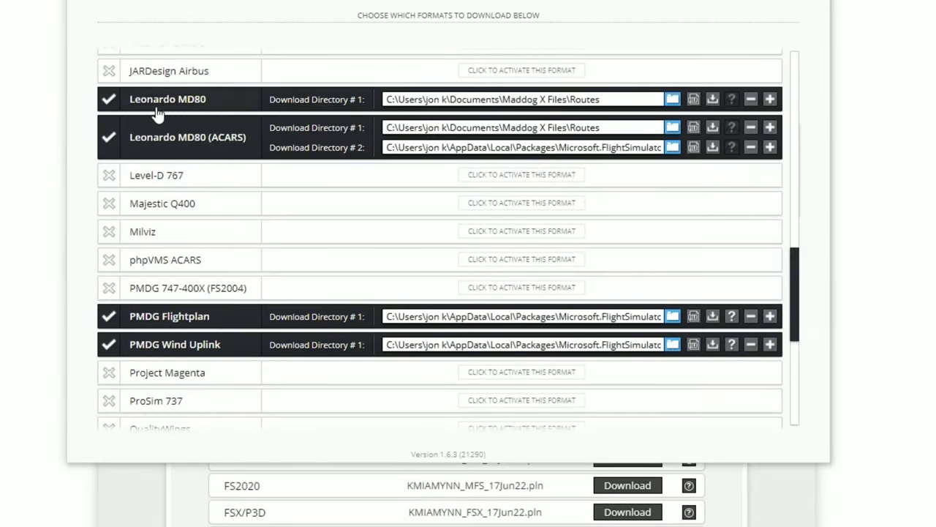
{"action": "scroll", "scroll_direction": "up", "scroll_amount": 3}
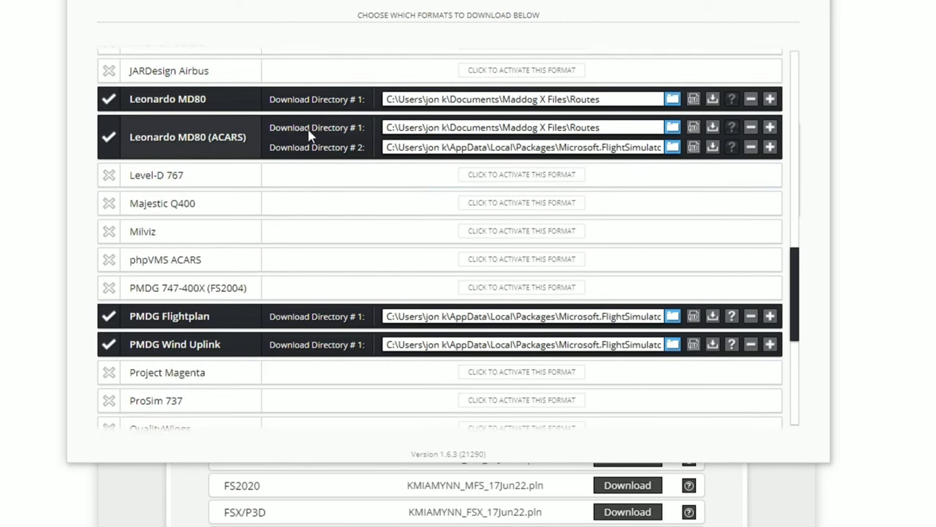
{"action": "mouse_move", "coordinate": [349, 134]}
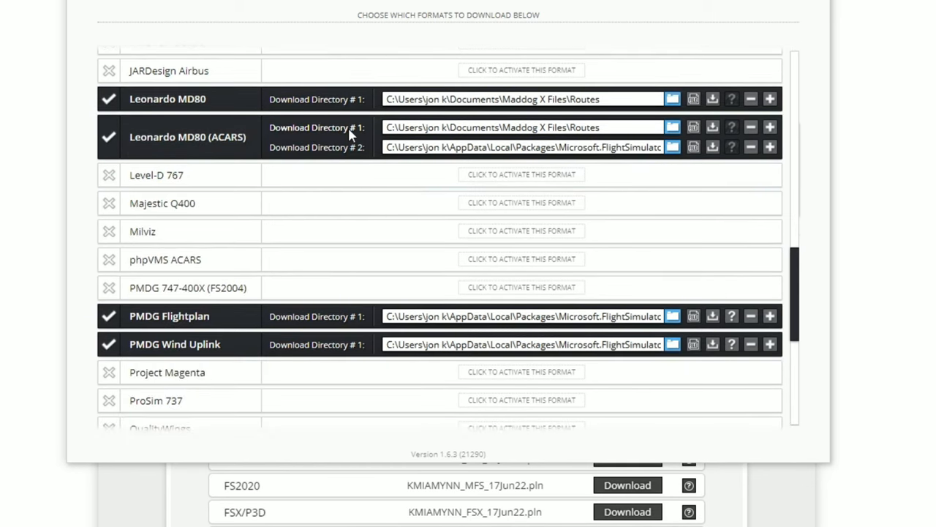
{"action": "mouse_move", "coordinate": [374, 131]}
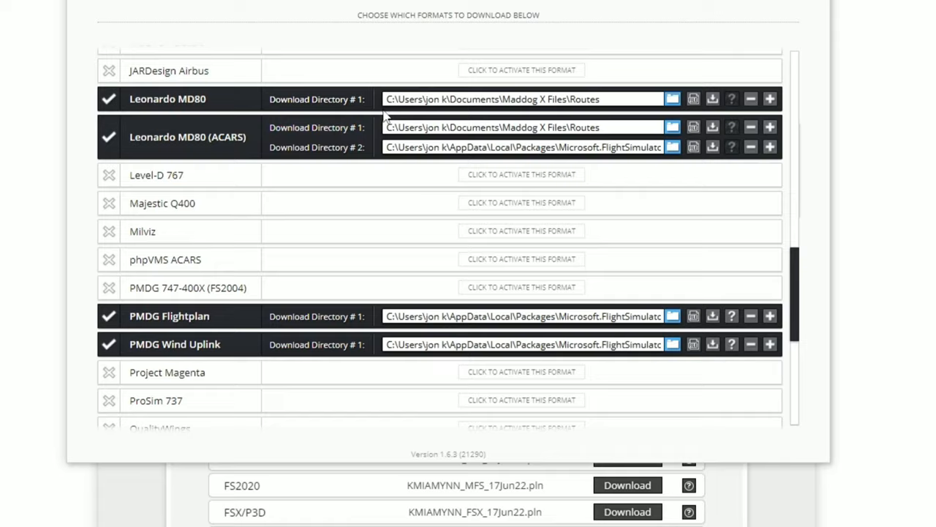
{"action": "mouse_move", "coordinate": [373, 130]}
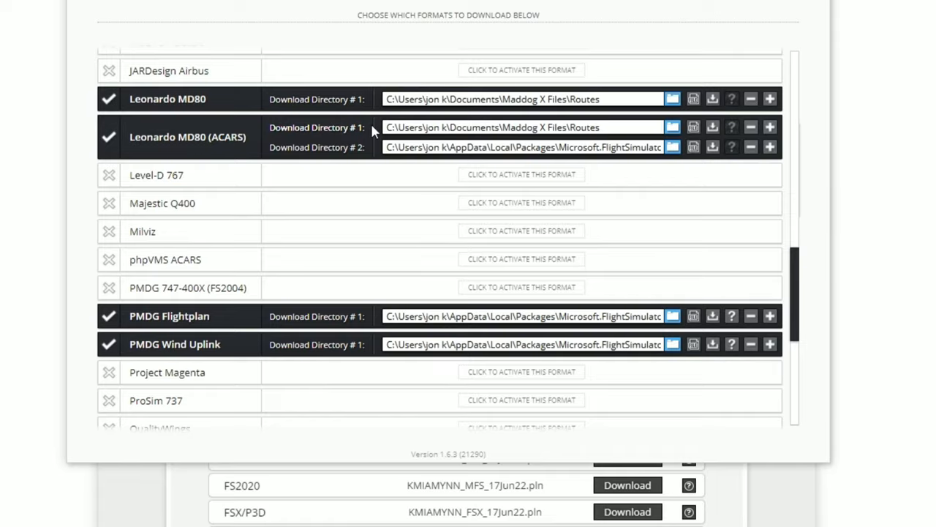